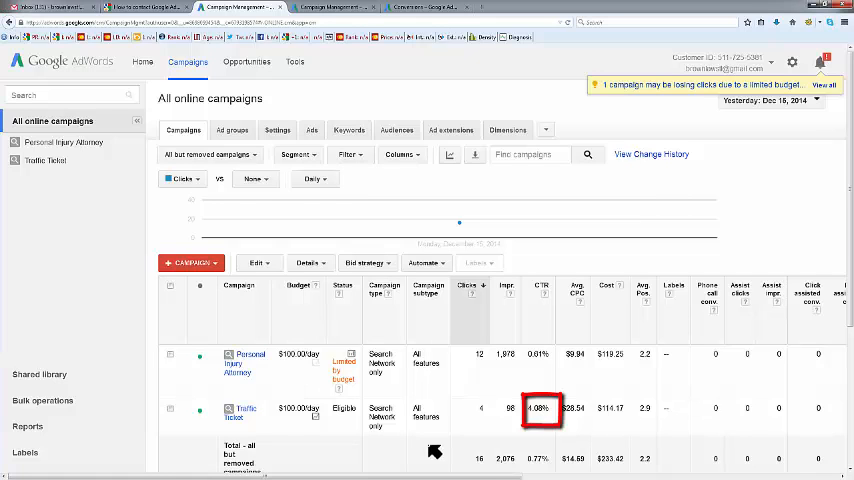
- Open the Traffic Ticket campaign's ad groups: DWI, Speeding Tickets and Moving Violation
scroll(down, 3)
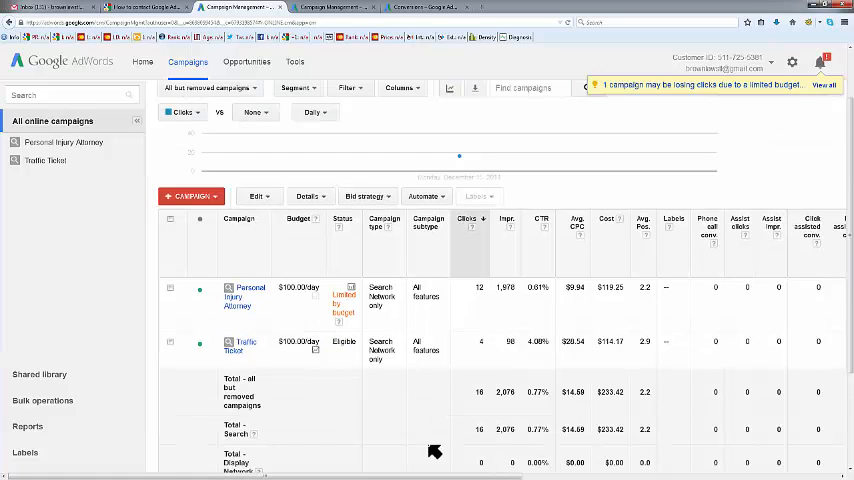
mouse_move(420, 449)
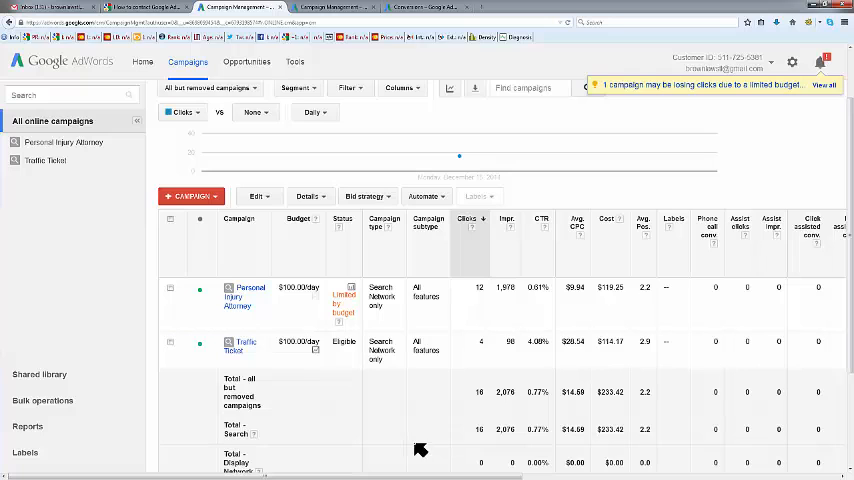
mouse_move(627, 379)
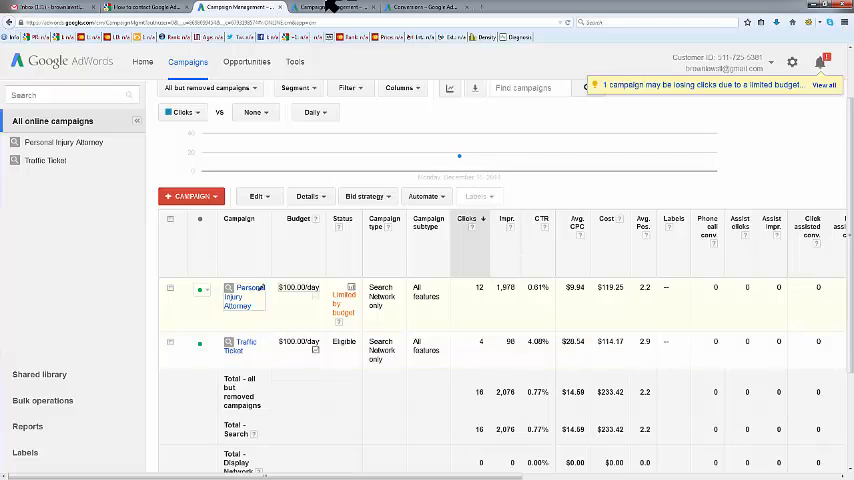
click(242, 345)
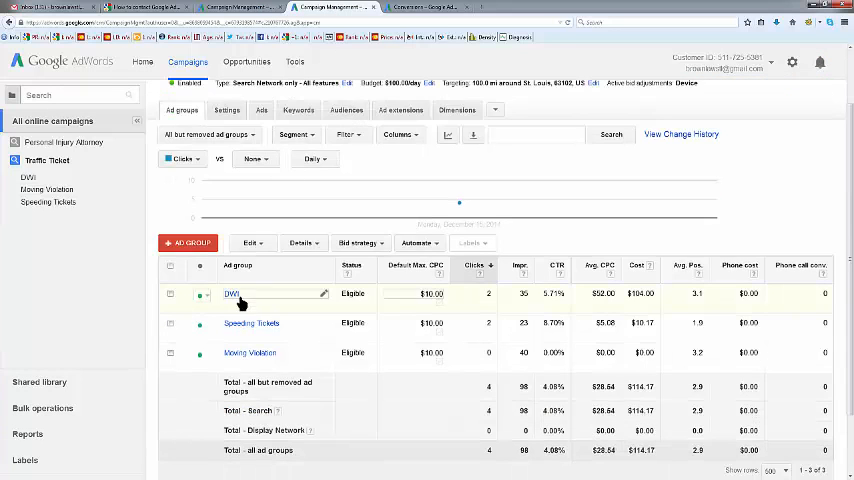
click(488, 293)
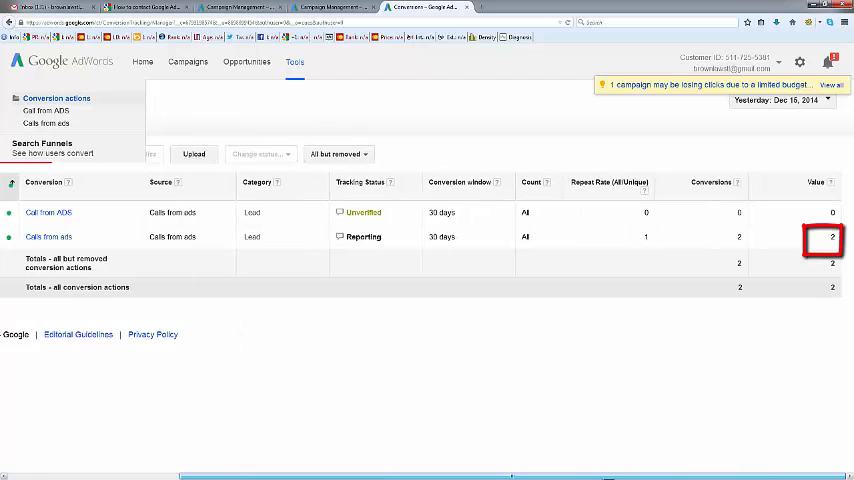
mouse_move(838, 268)
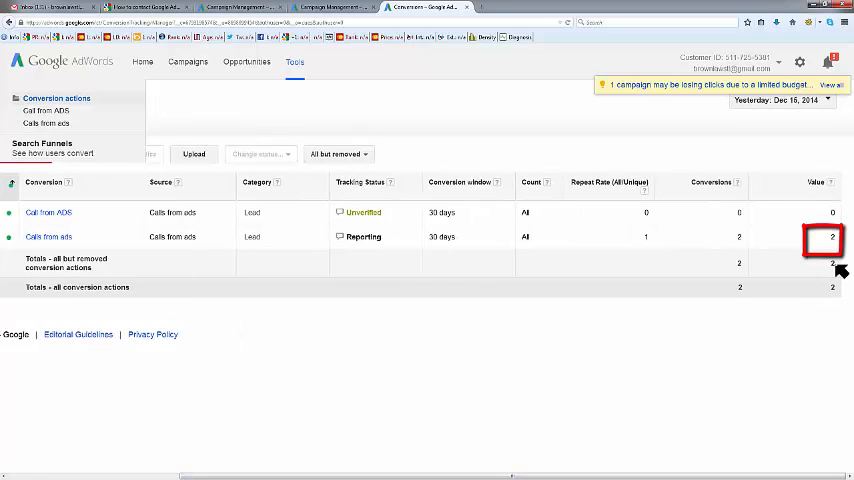
mouse_move(818, 298)
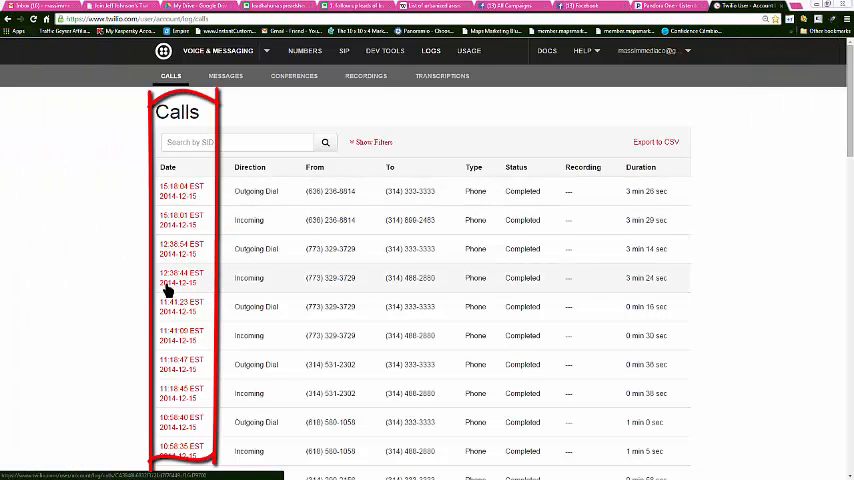
- Scroll the Twilio Calls log past the December 15 calls to the December 5 entries
scroll(down, 3)
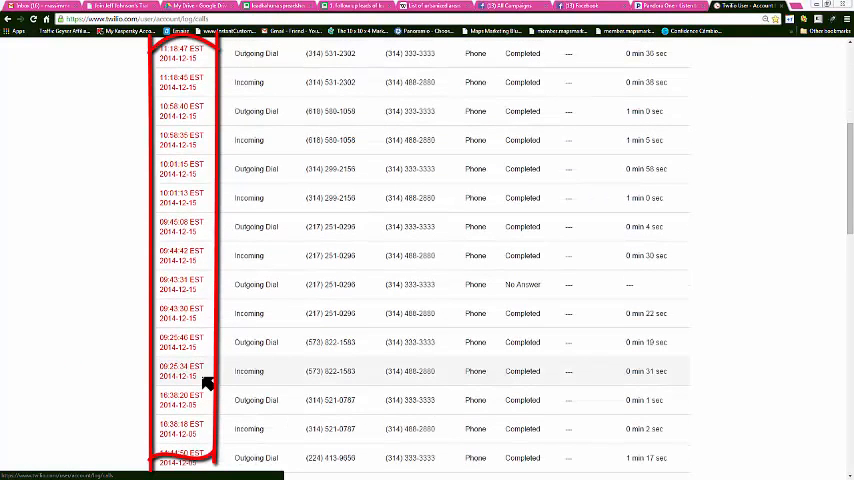